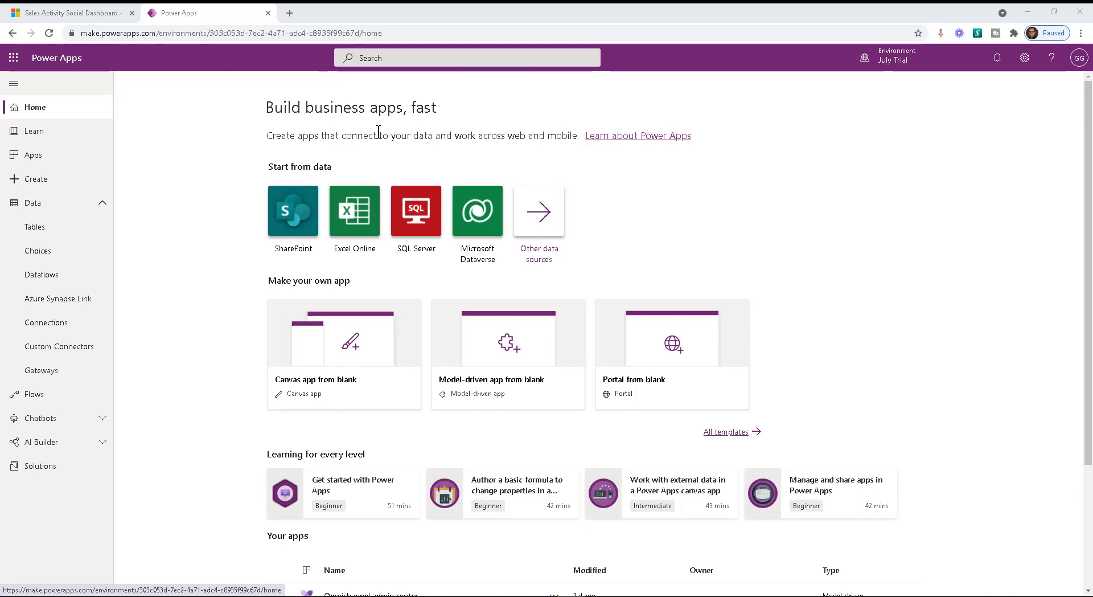
pyautogui.moveTo(193, 178)
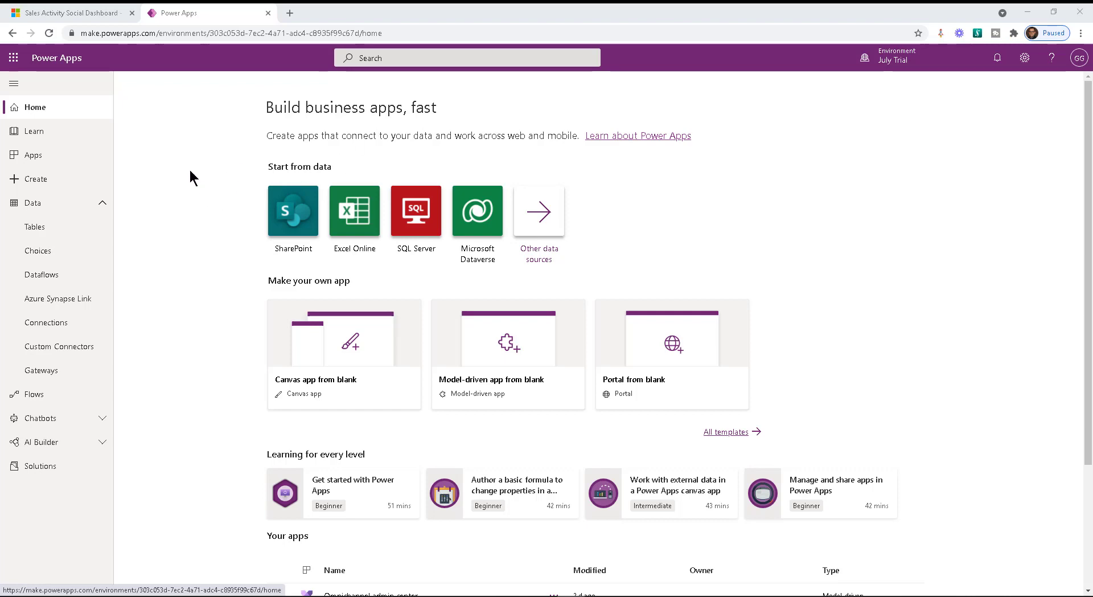
# Open Tables, then the Account table's Views tab, and clear the accidental selection
pyautogui.click(35, 226)
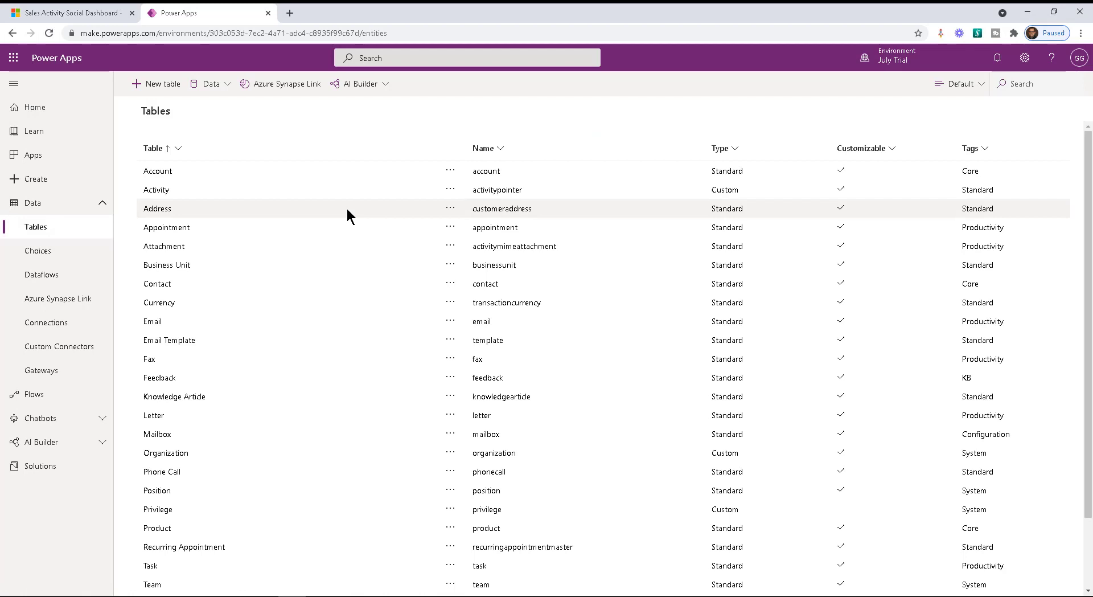
pyautogui.click(158, 171)
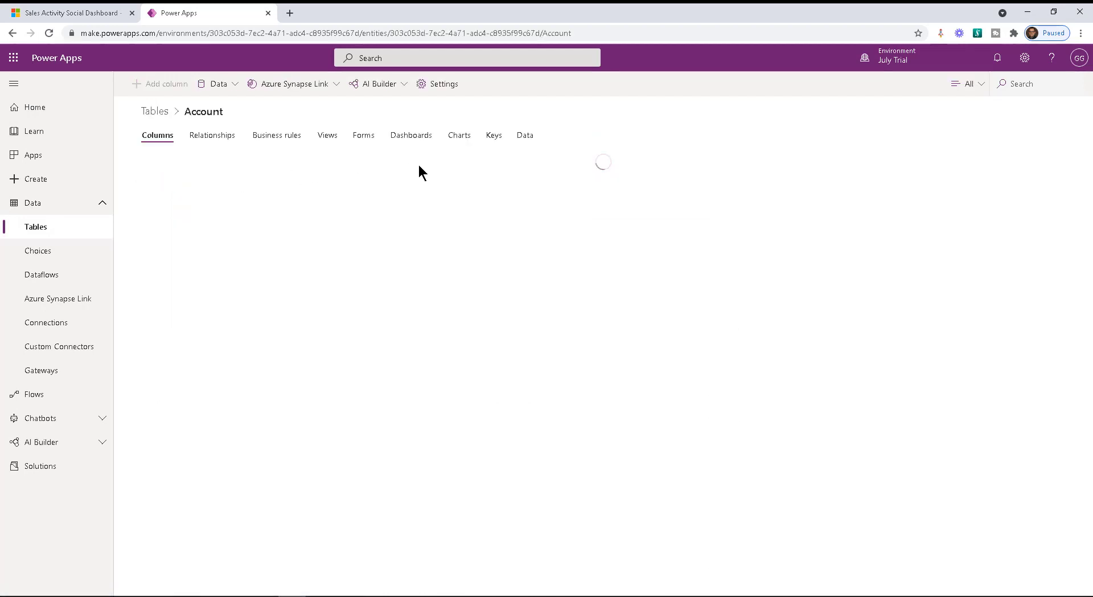
pyautogui.click(326, 135)
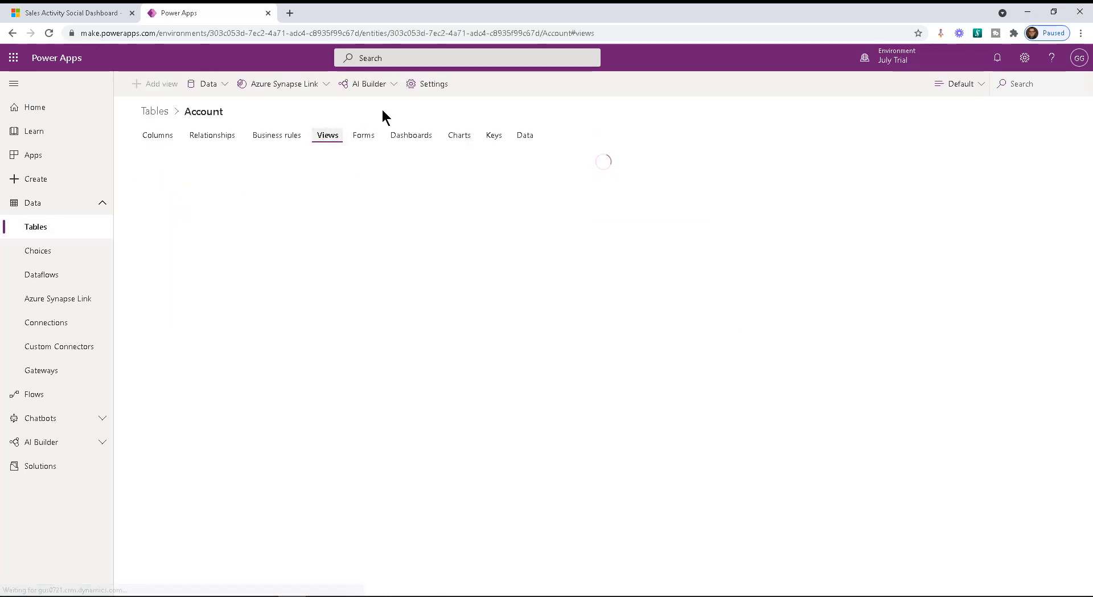
pyautogui.moveTo(419, 112)
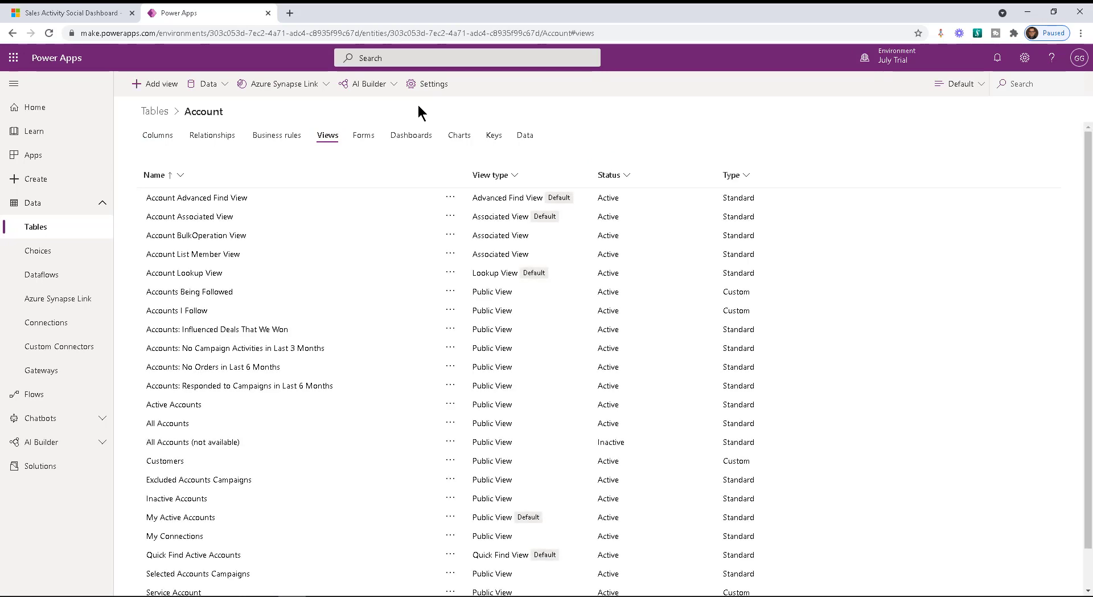
pyautogui.moveTo(625, 121)
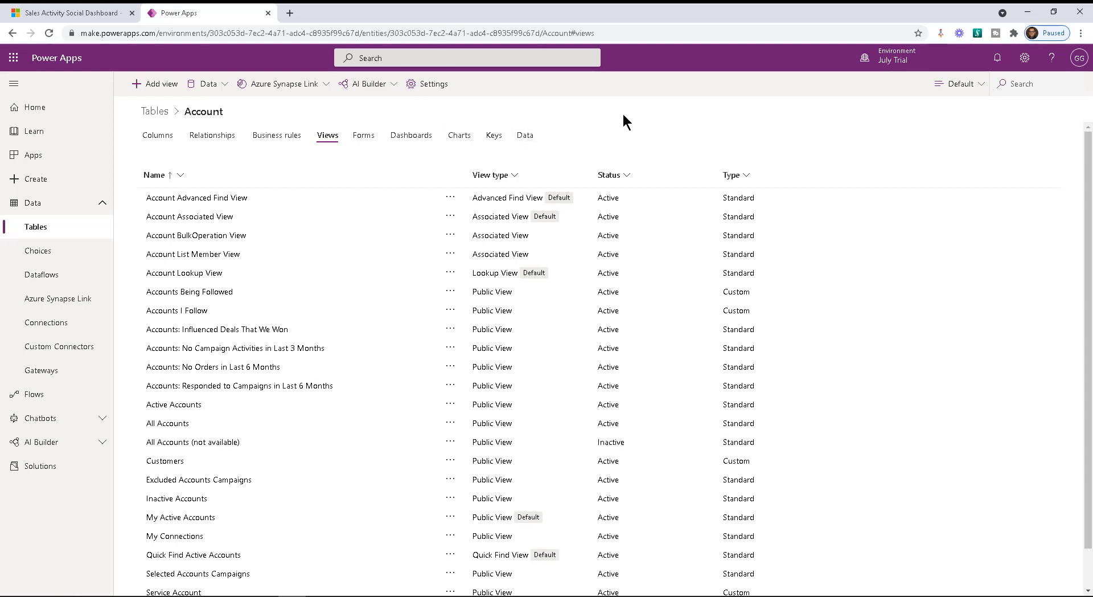
pyautogui.moveTo(914, 106)
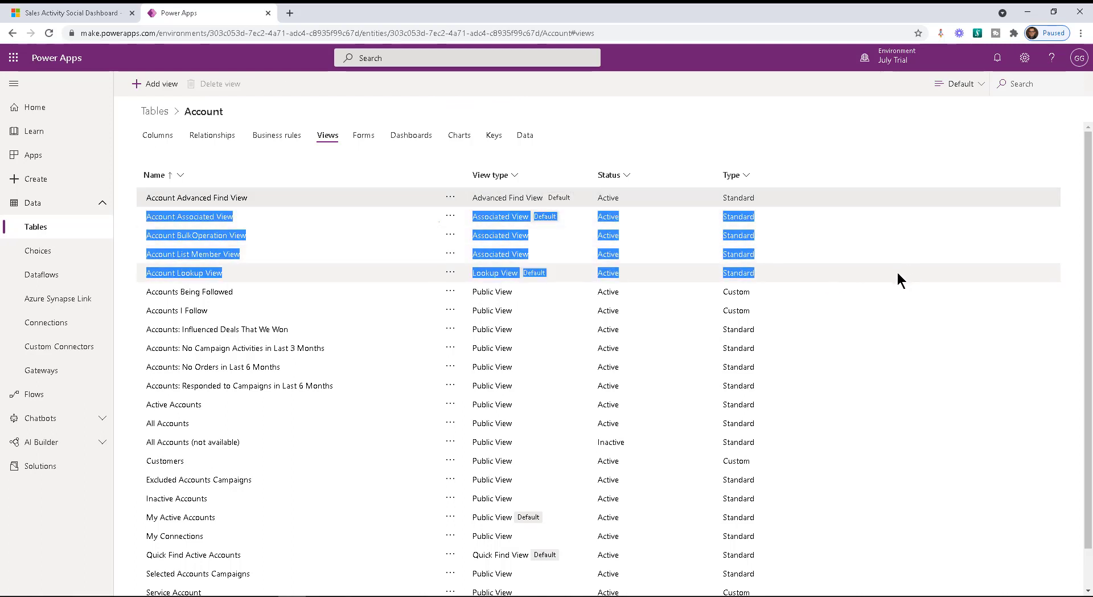
pyautogui.click(850, 146)
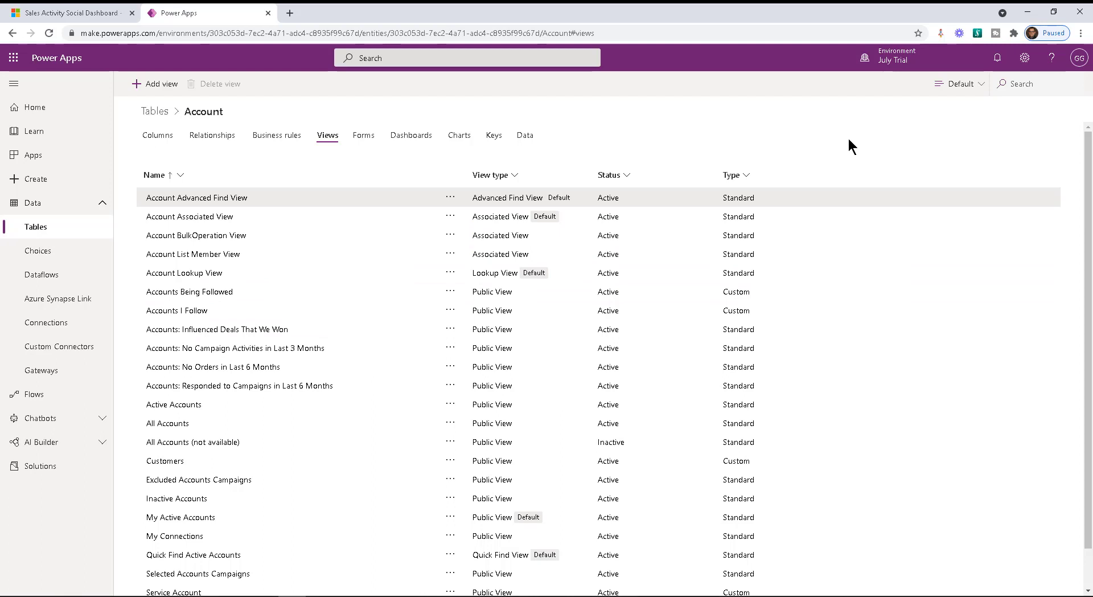
pyautogui.moveTo(839, 173)
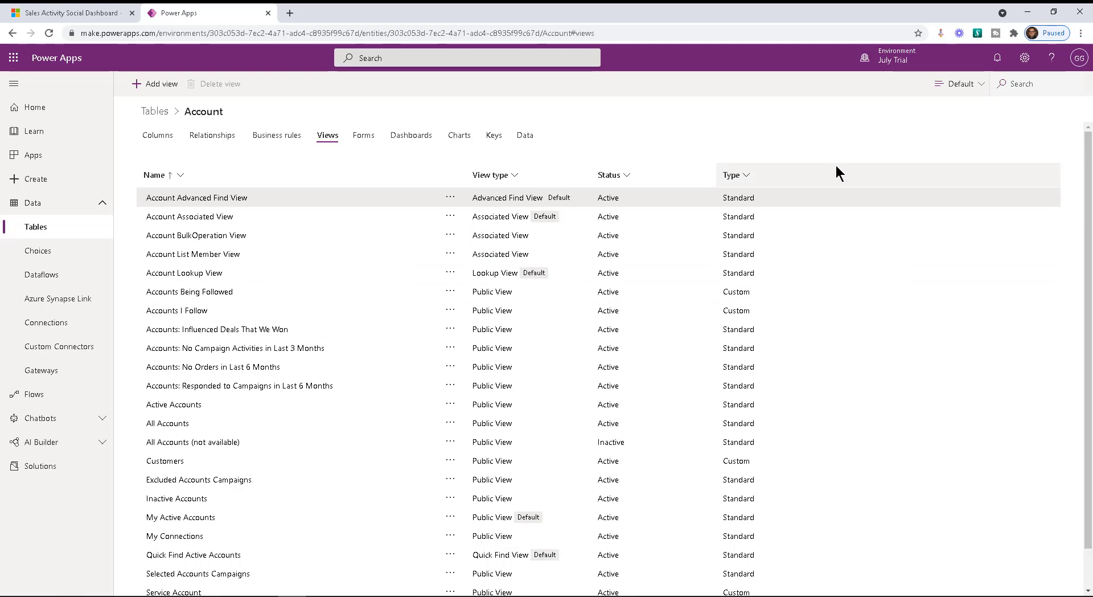
pyautogui.press('ctrl+p')
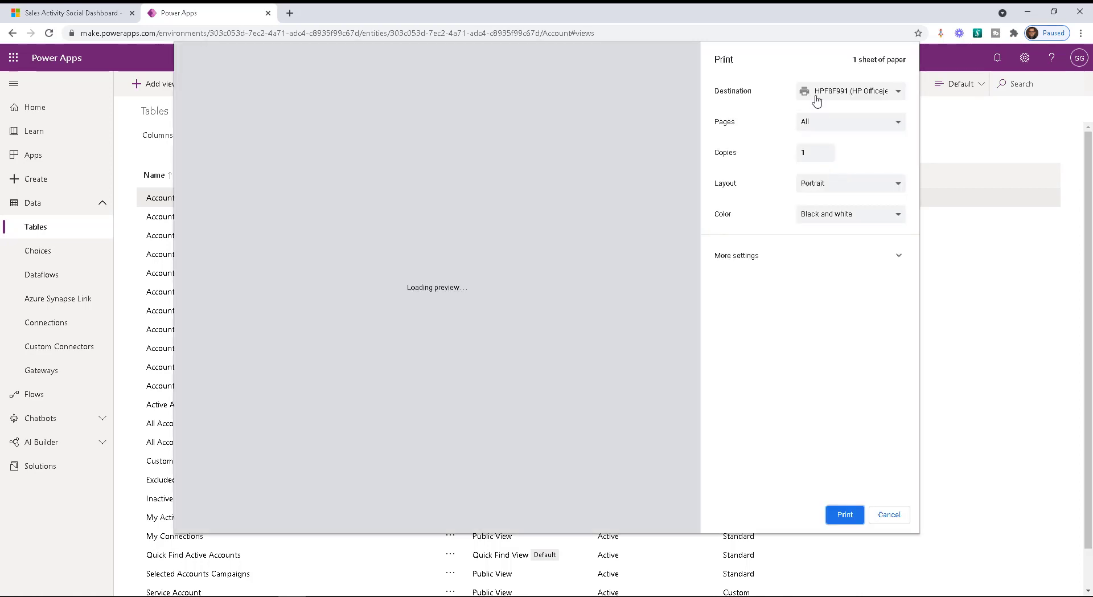
pyautogui.click(848, 90)
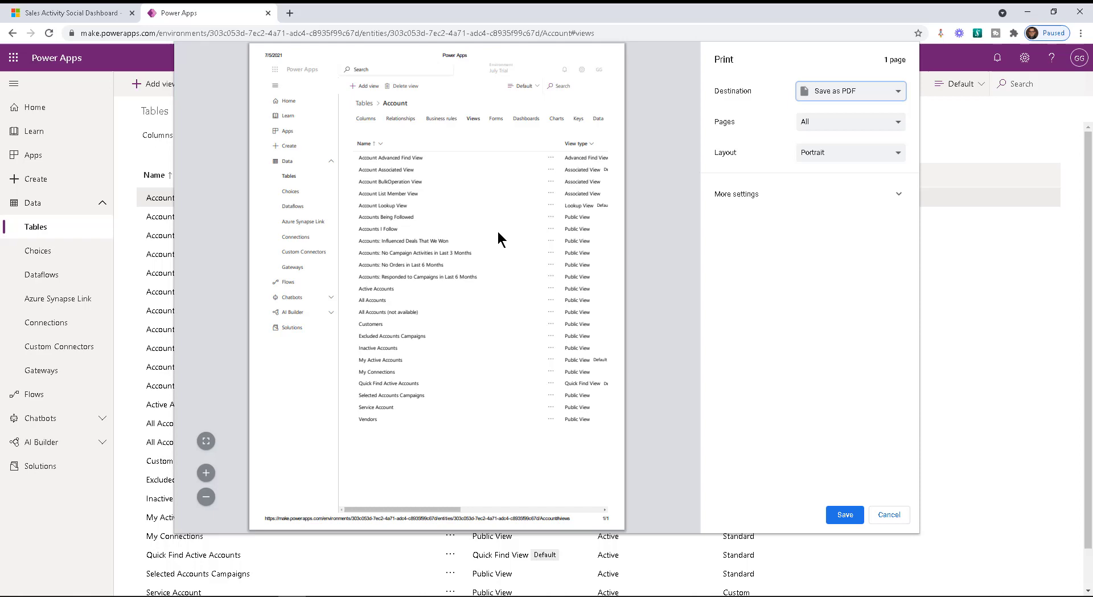
pyautogui.moveTo(862, 435)
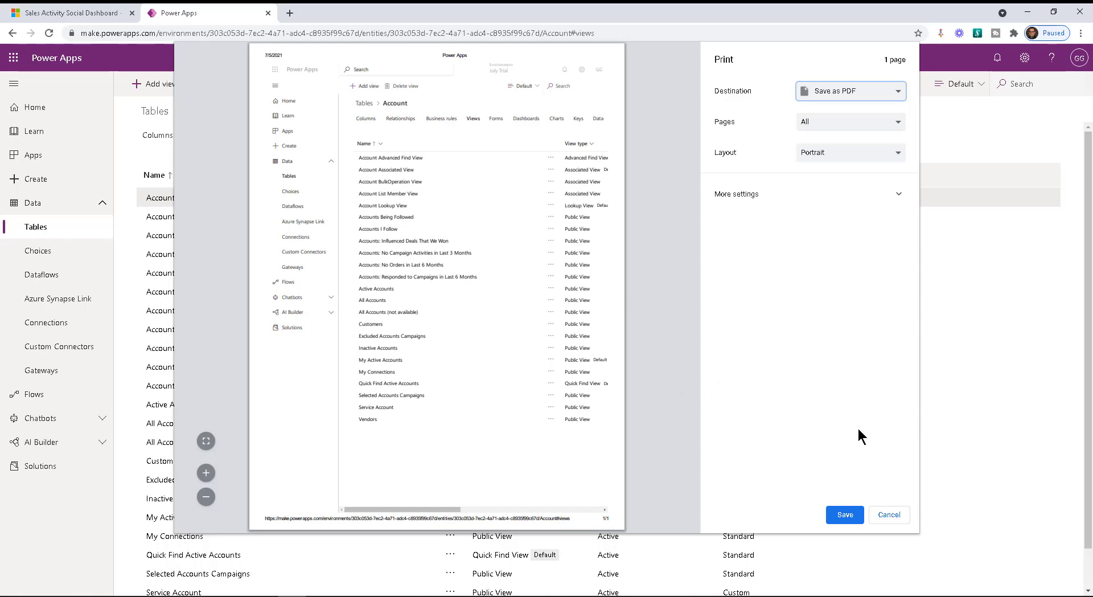
pyautogui.click(888, 515)
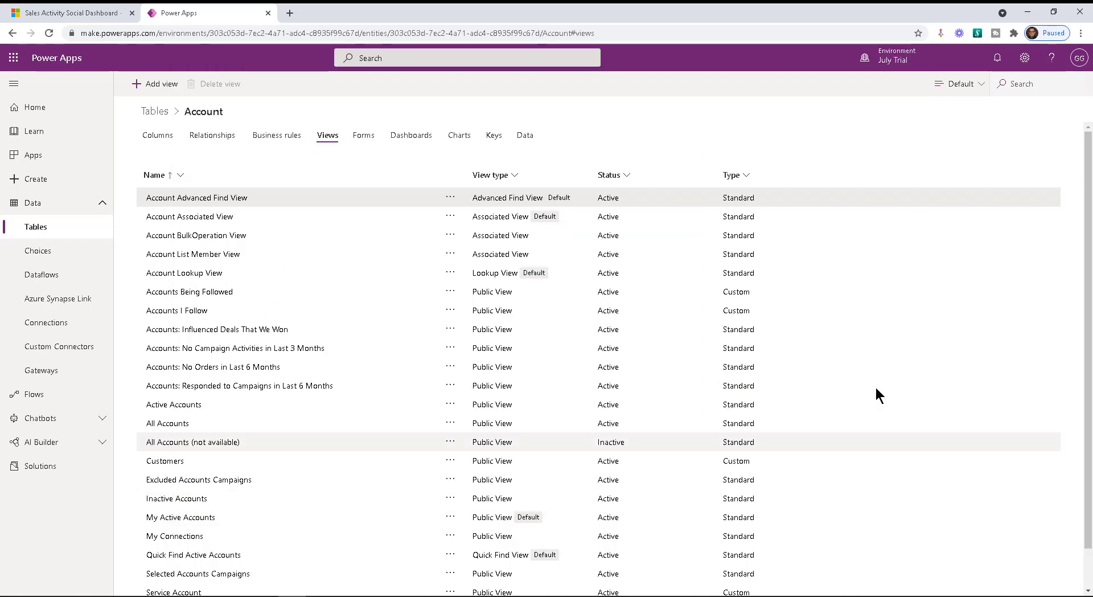
pyautogui.moveTo(757, 135)
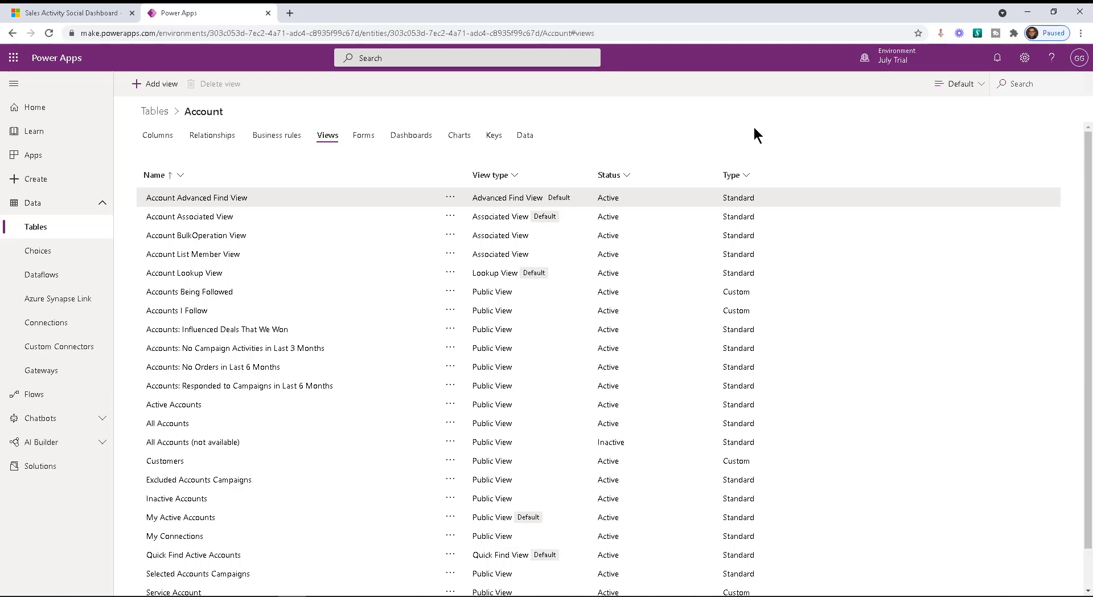
pyautogui.moveTo(742, 131)
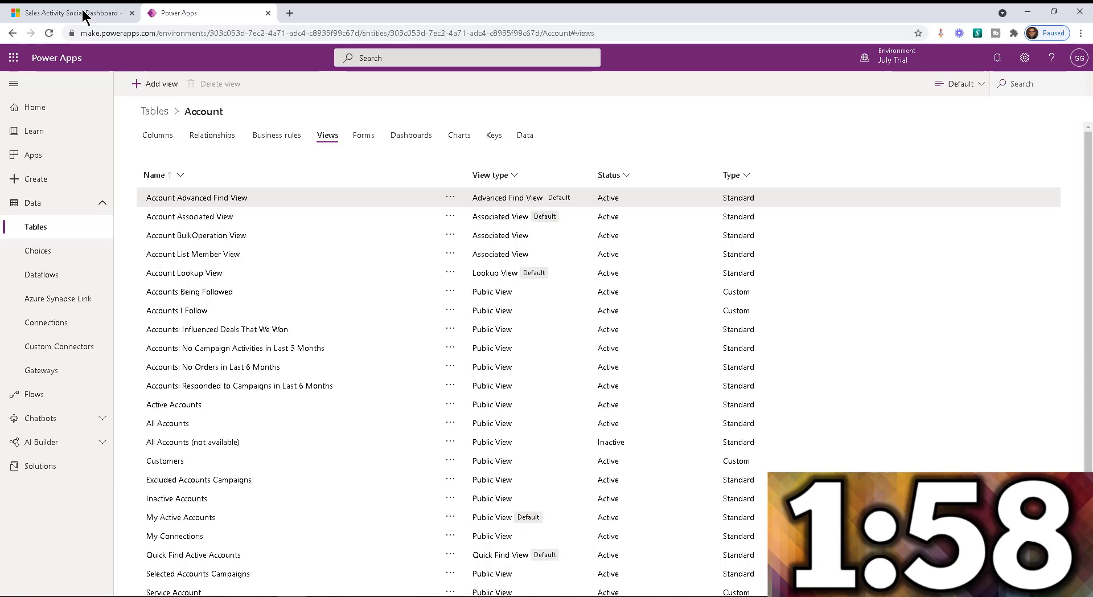
# Launch Advanced Find from Sales Hub, maximize it, and expand the Look for table list
pyautogui.click(67, 12)
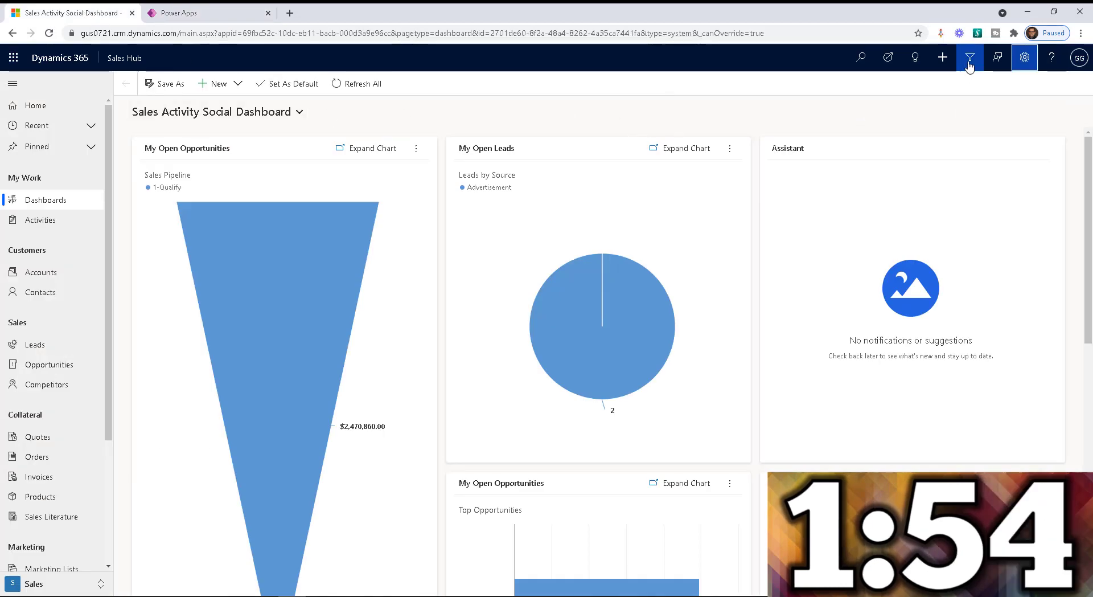
pyautogui.click(969, 57)
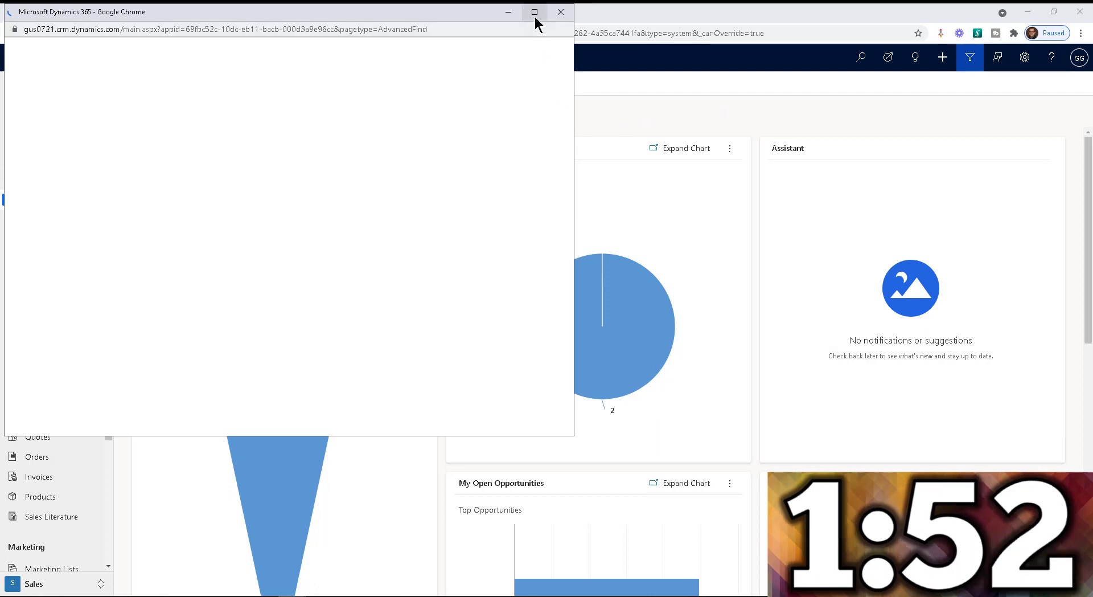
pyautogui.click(535, 12)
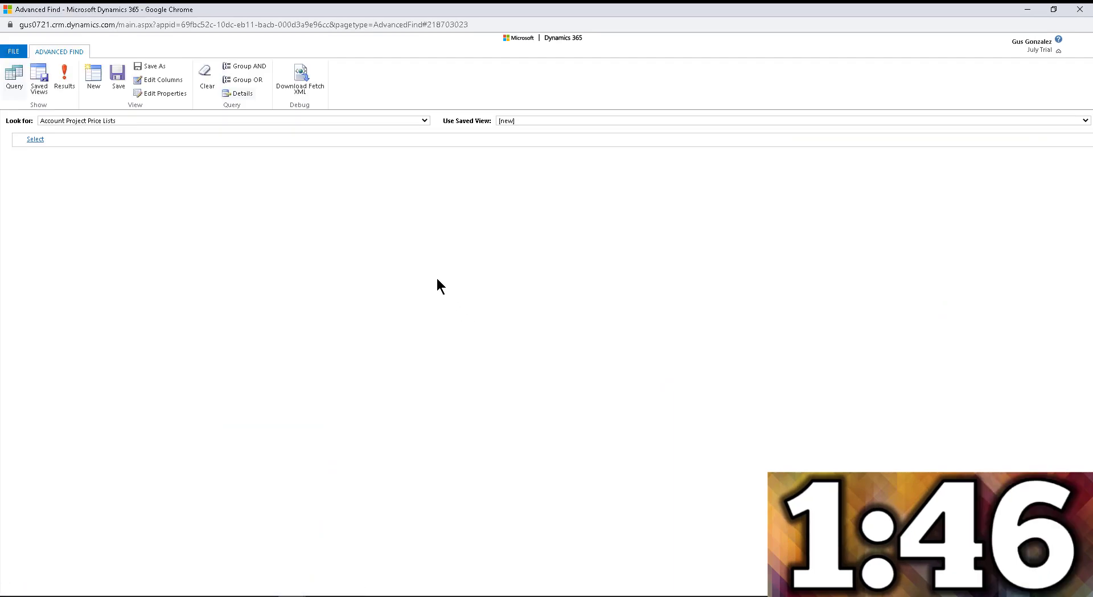
pyautogui.moveTo(104, 121)
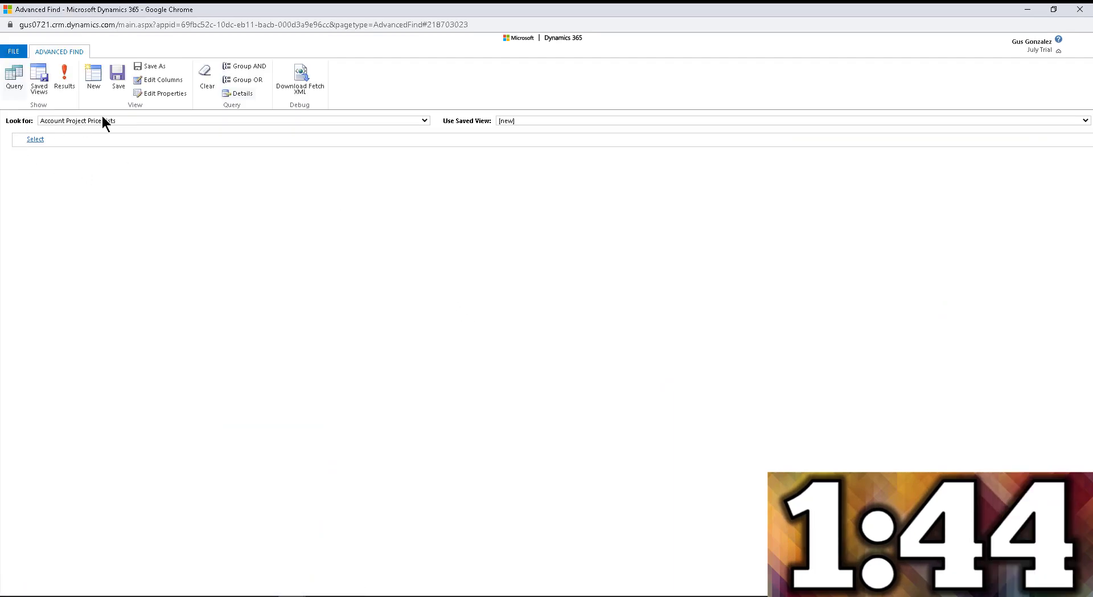
pyautogui.click(422, 120)
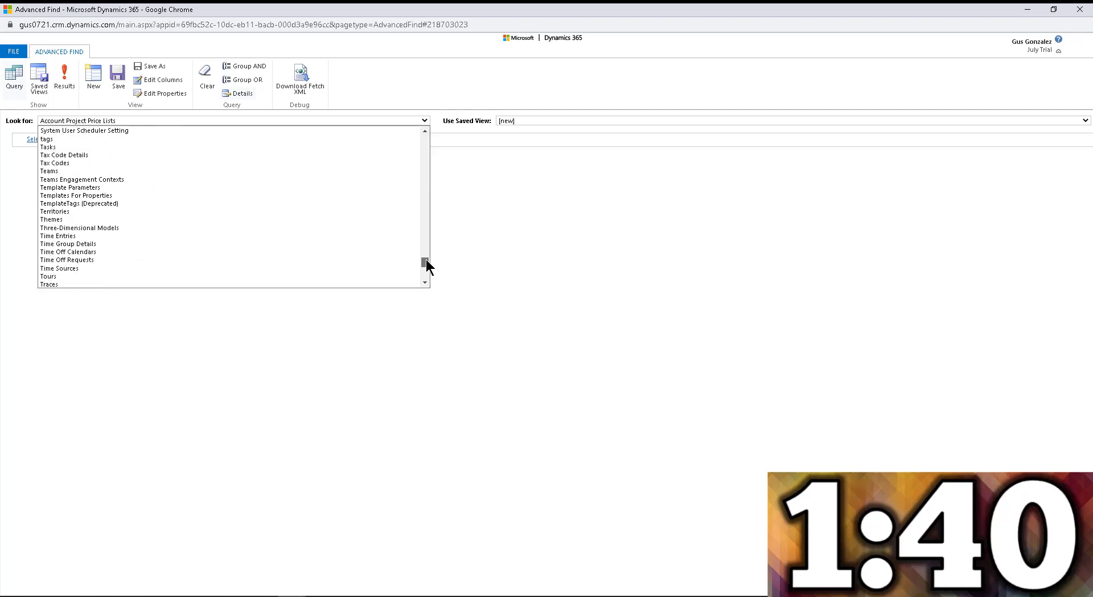
# Return to the Views query definition and open the field list for a new condition
pyautogui.scroll(-3)
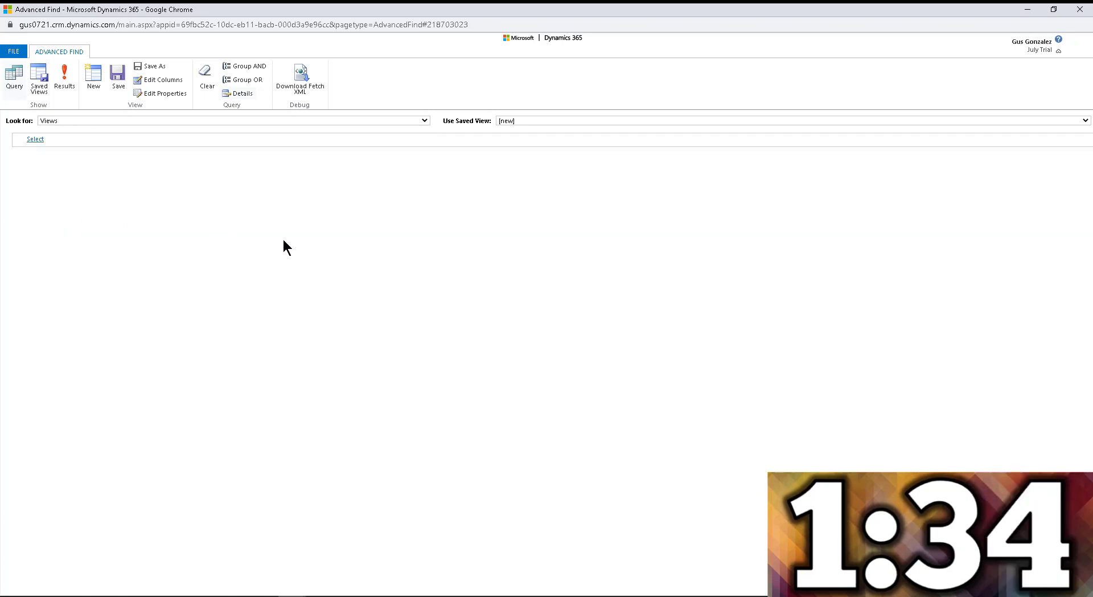
pyautogui.moveTo(87, 122)
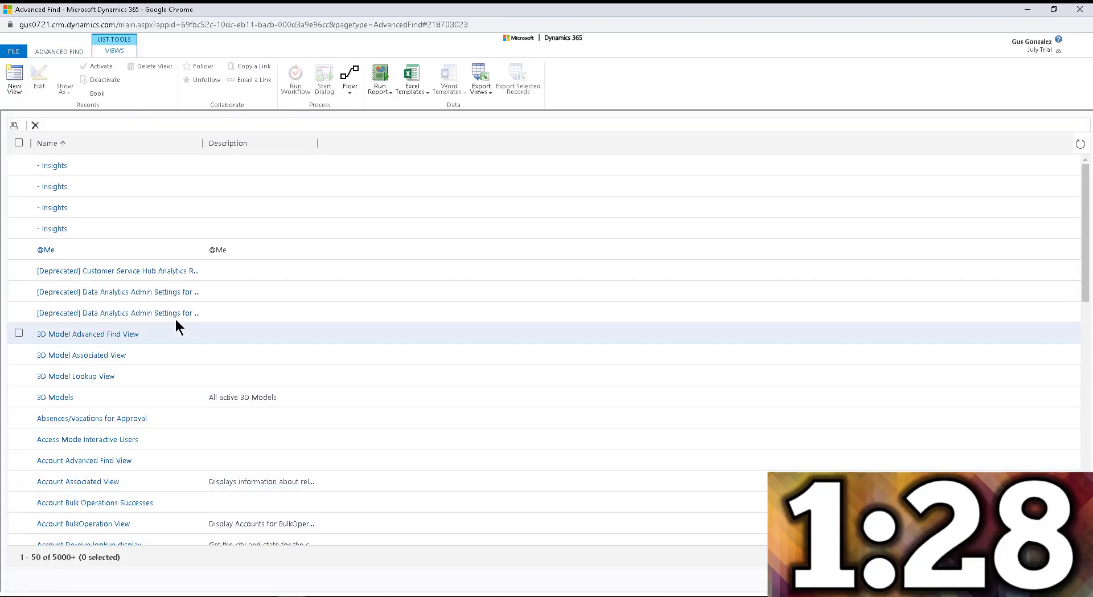
pyautogui.click(58, 50)
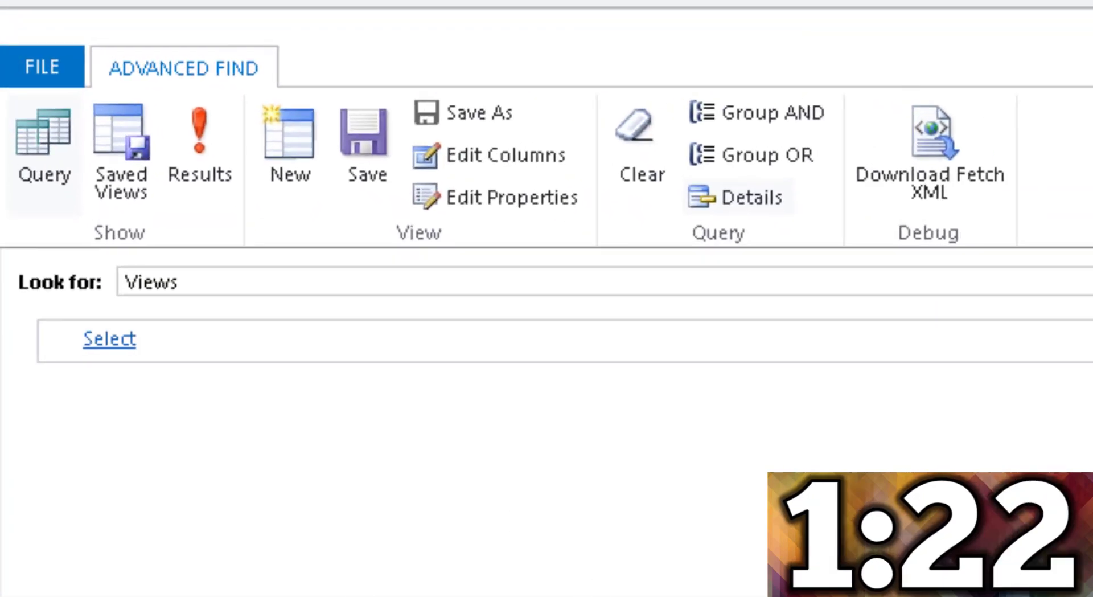
pyautogui.click(109, 339)
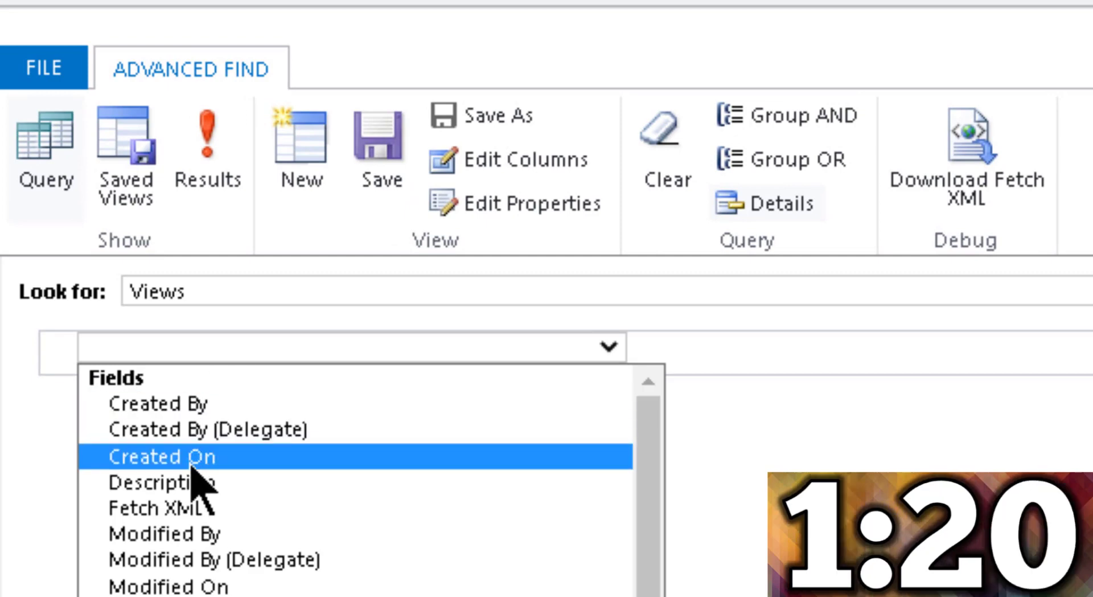
# Add a Fetch XML Contains condition with value <entity name="account">
pyautogui.click(162, 507)
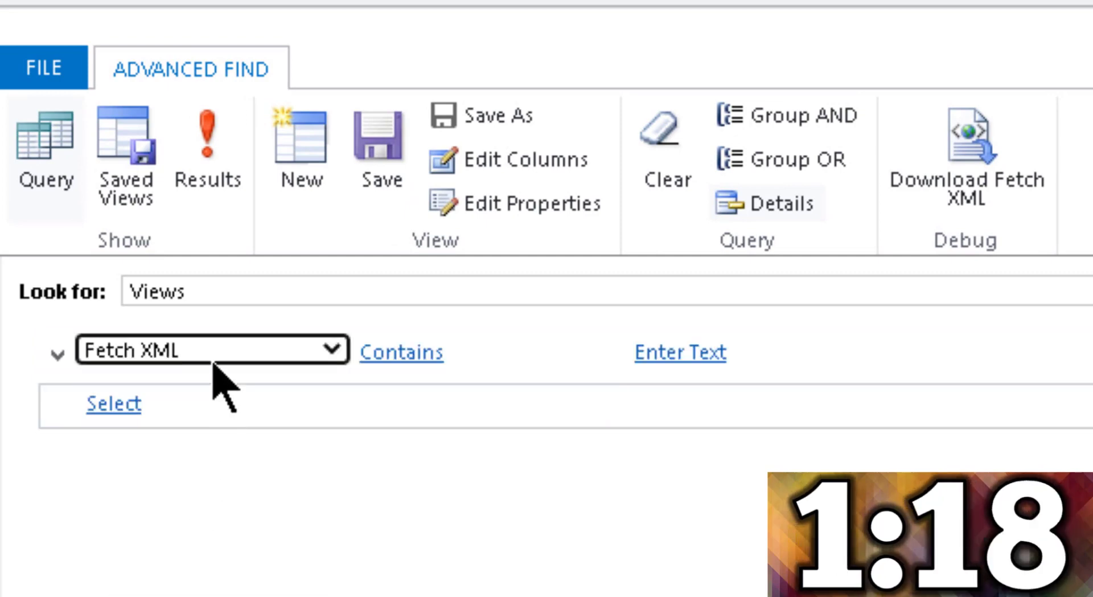
pyautogui.click(679, 352)
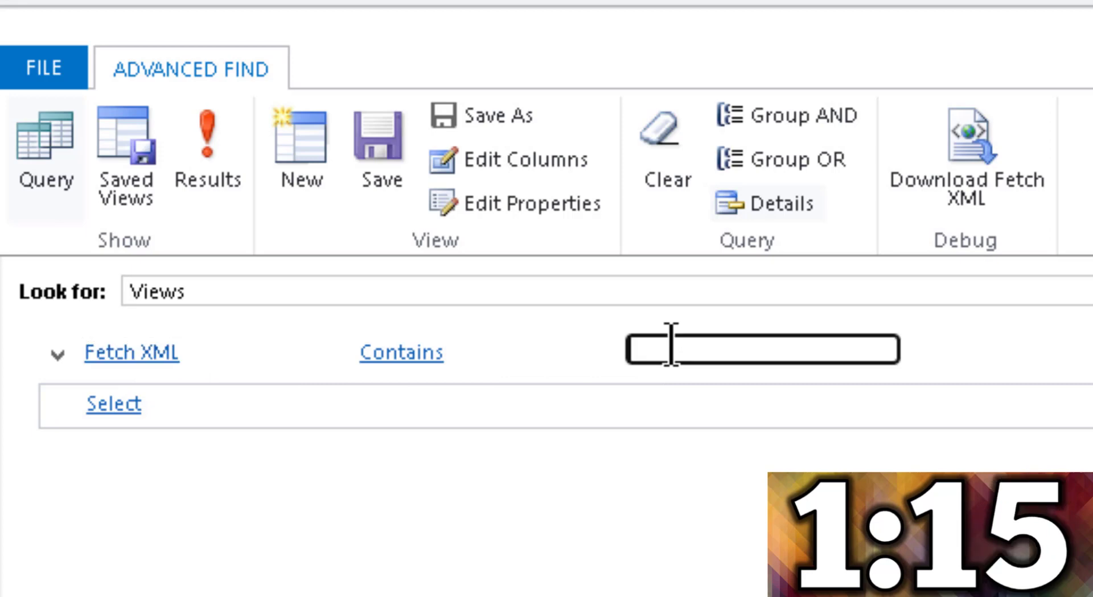
pyautogui.moveTo(754, 367)
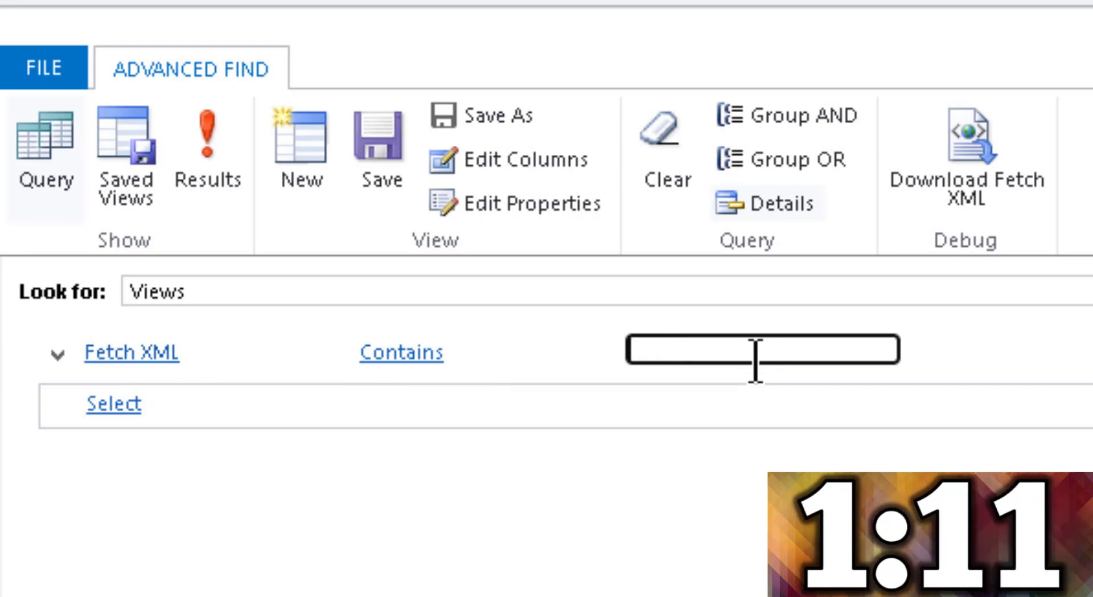
pyautogui.write('< e')
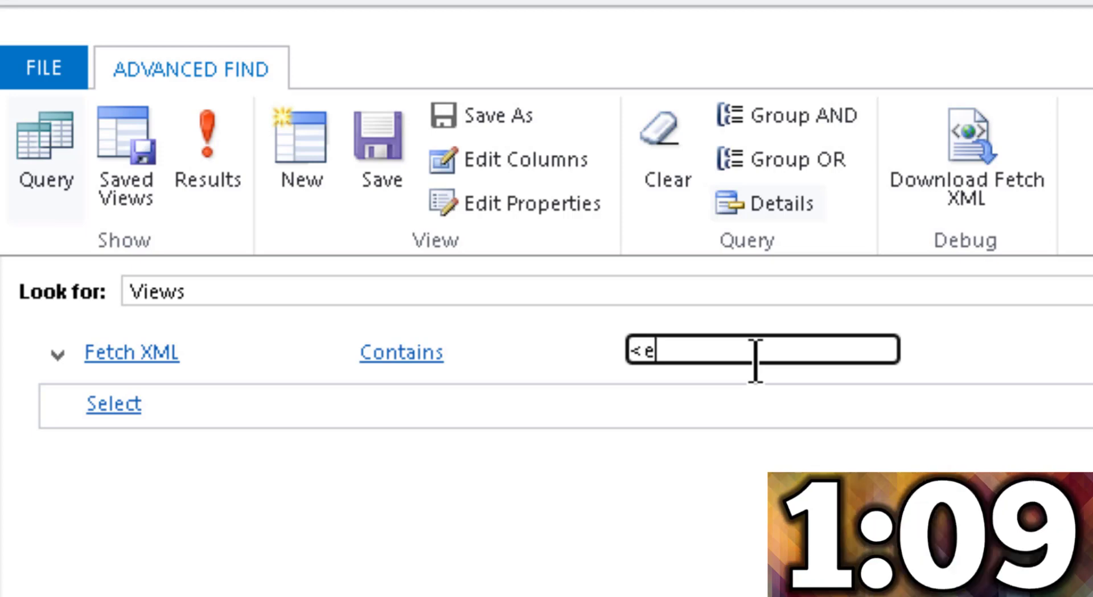
pyautogui.write('ntity')
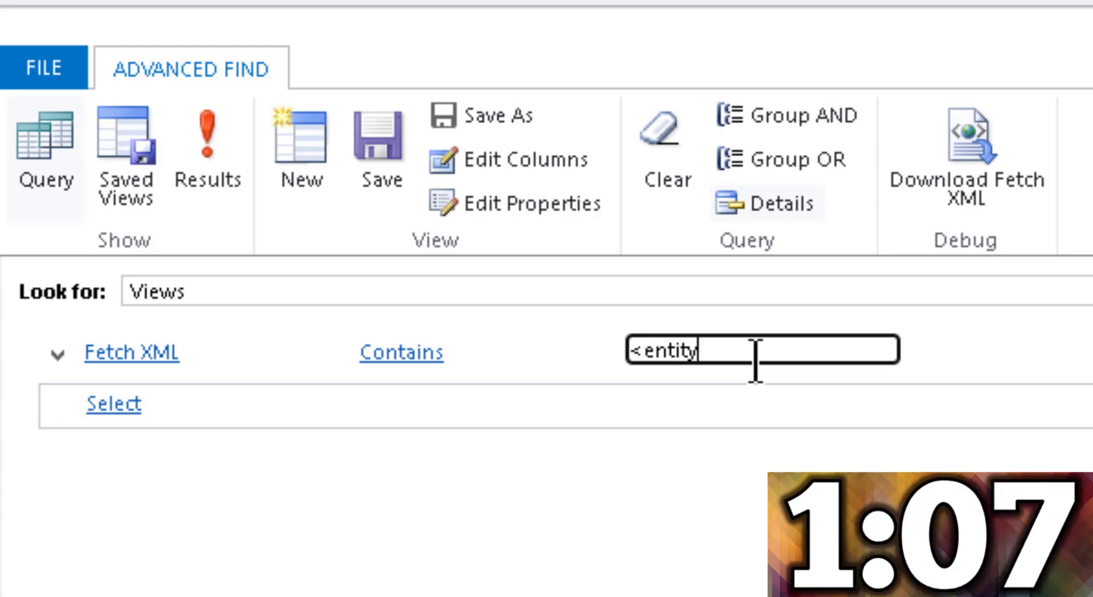
pyautogui.write('name')
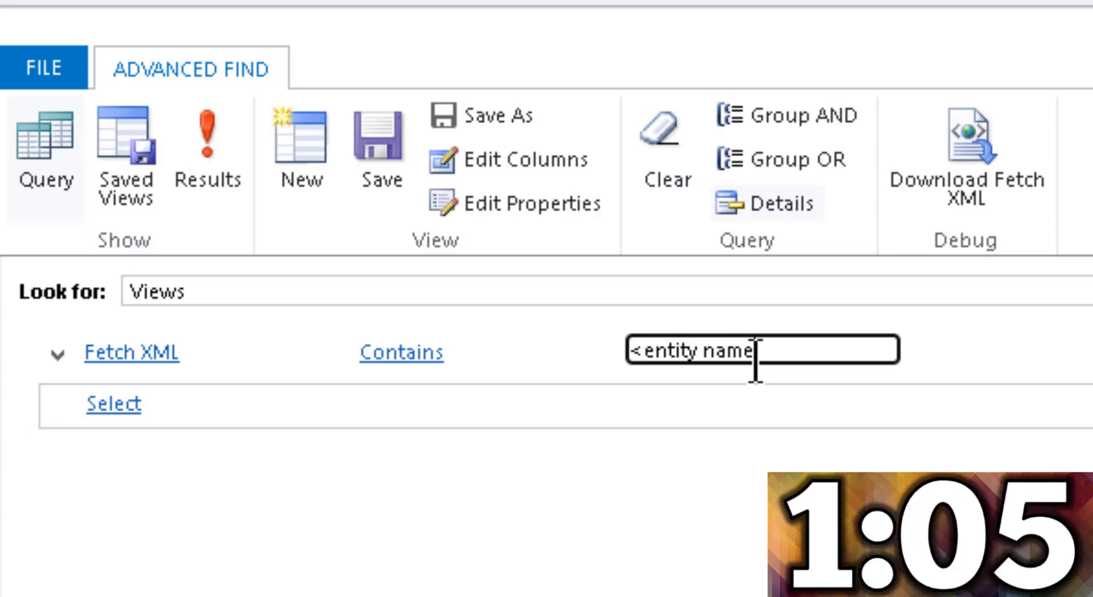
pyautogui.write('=')
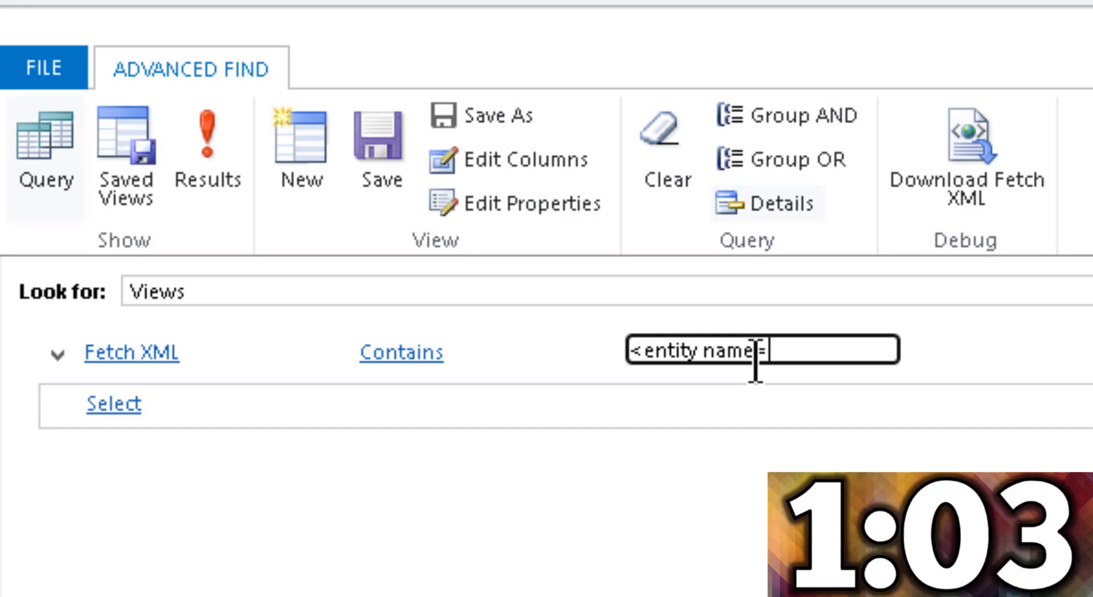
pyautogui.write('"')
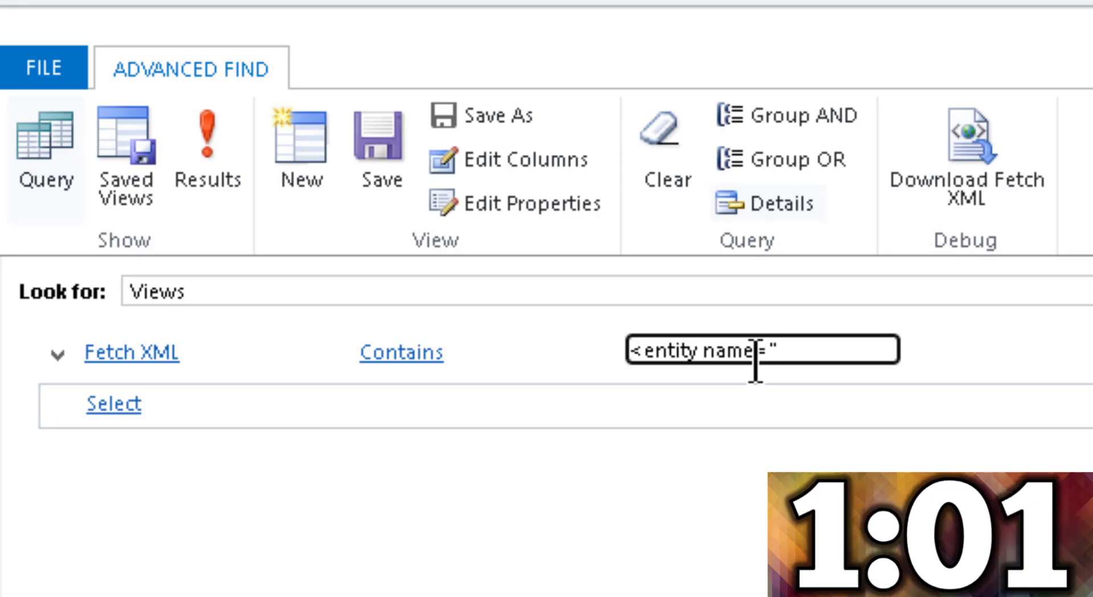
pyautogui.write('acco')
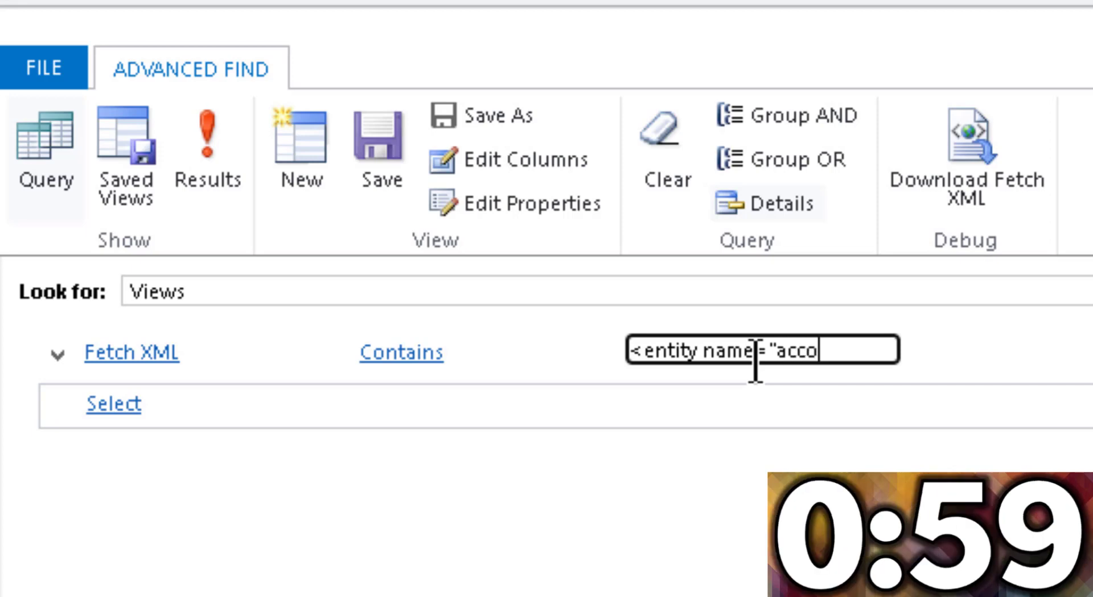
pyautogui.write('unt"')
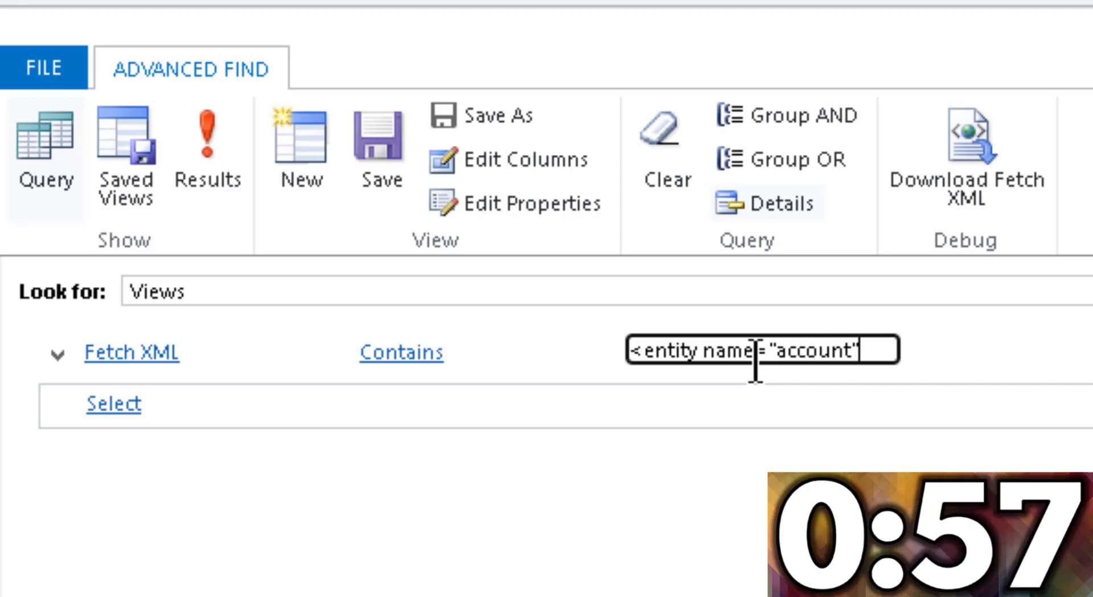
pyautogui.write('>')
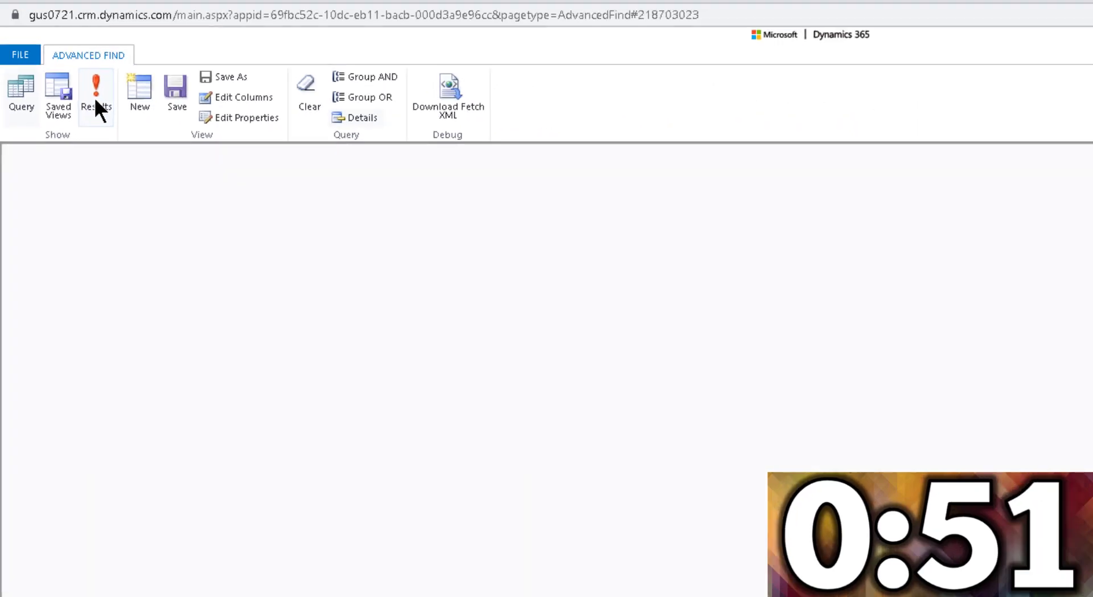
# Run the query, select all 28 resulting views, and export them to Excel
pyautogui.click(96, 94)
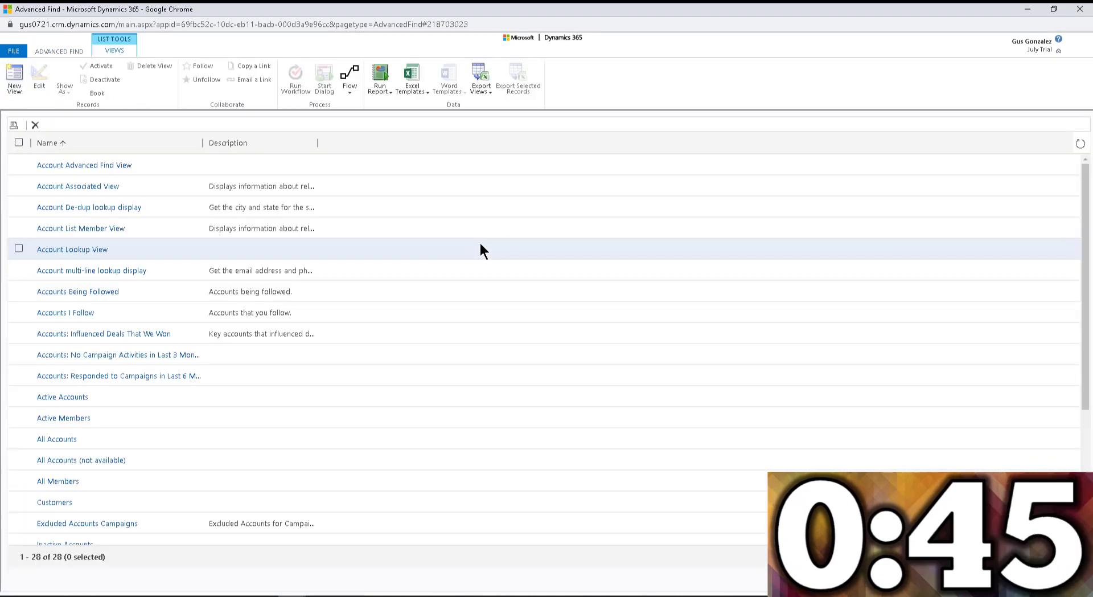
pyautogui.moveTo(194, 277)
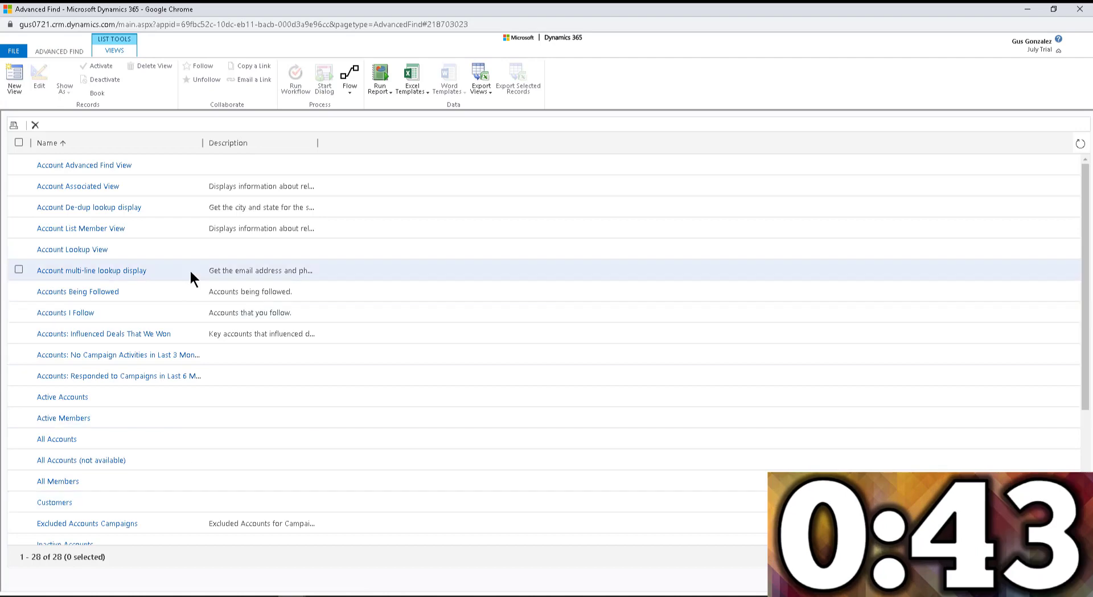
pyautogui.moveTo(220, 275)
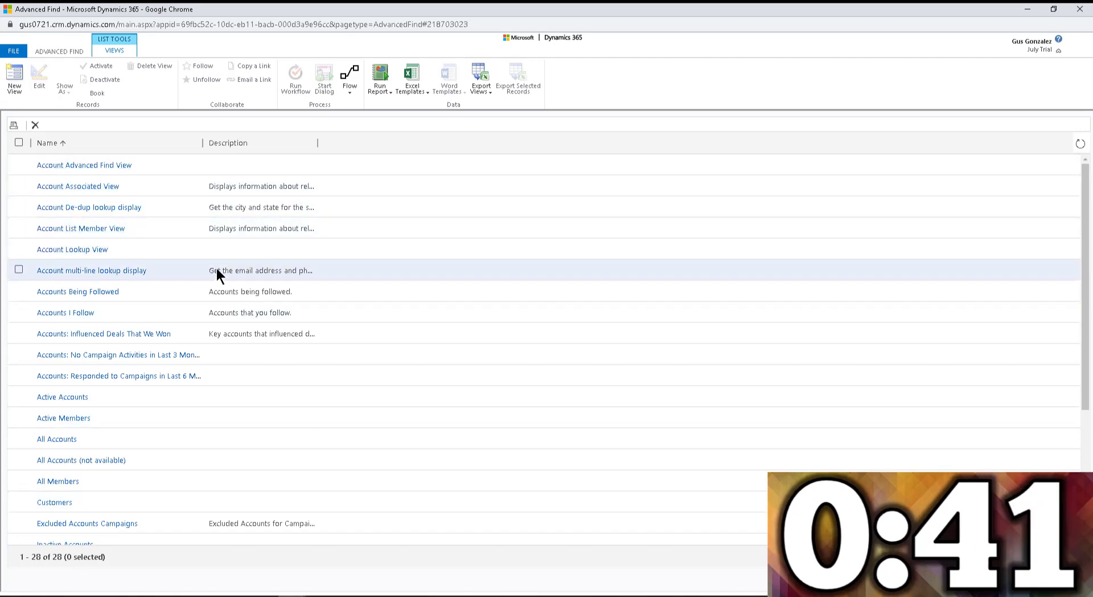
pyautogui.scroll(-3)
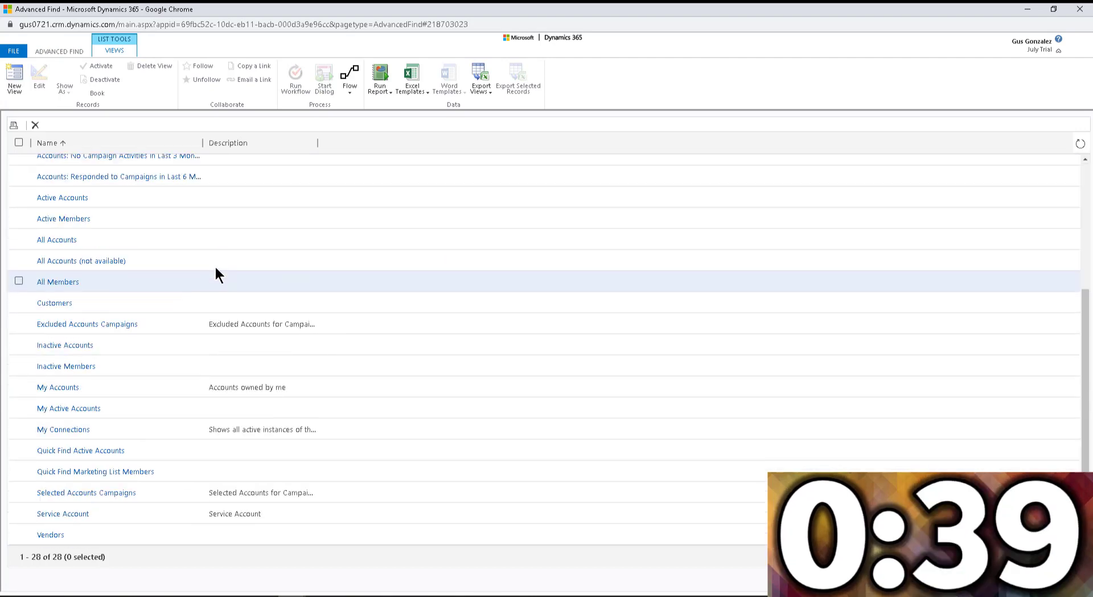
pyautogui.click(18, 143)
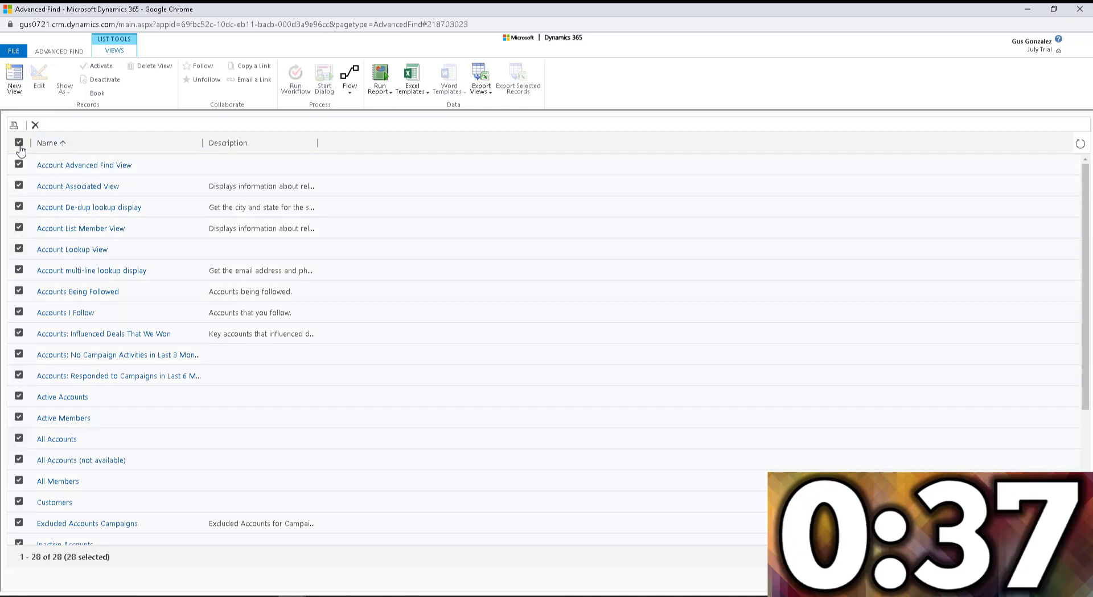
pyautogui.click(518, 78)
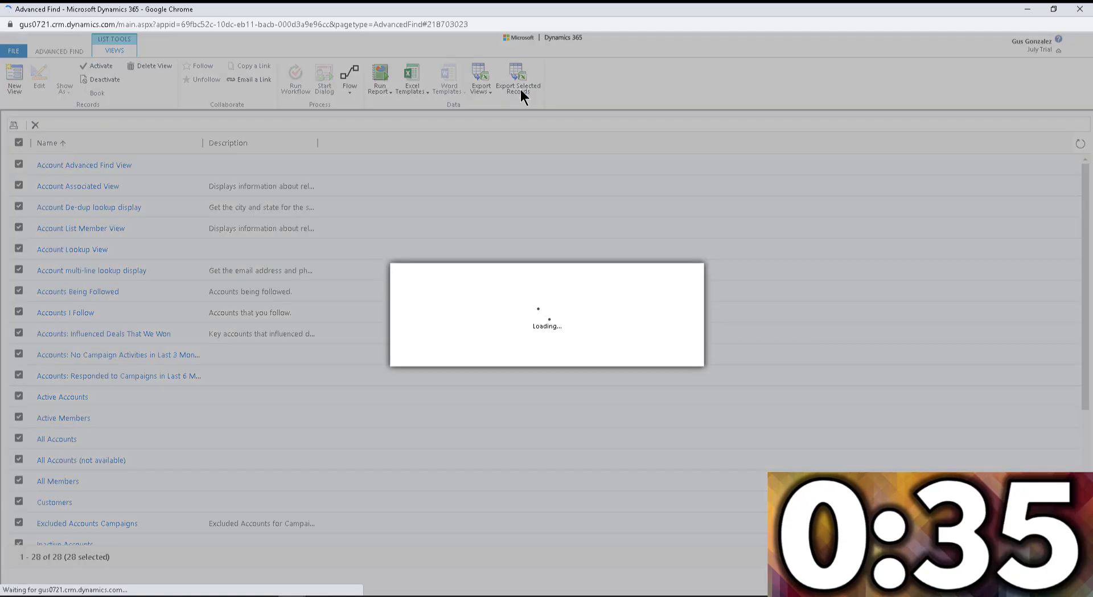
pyautogui.moveTo(420, 332)
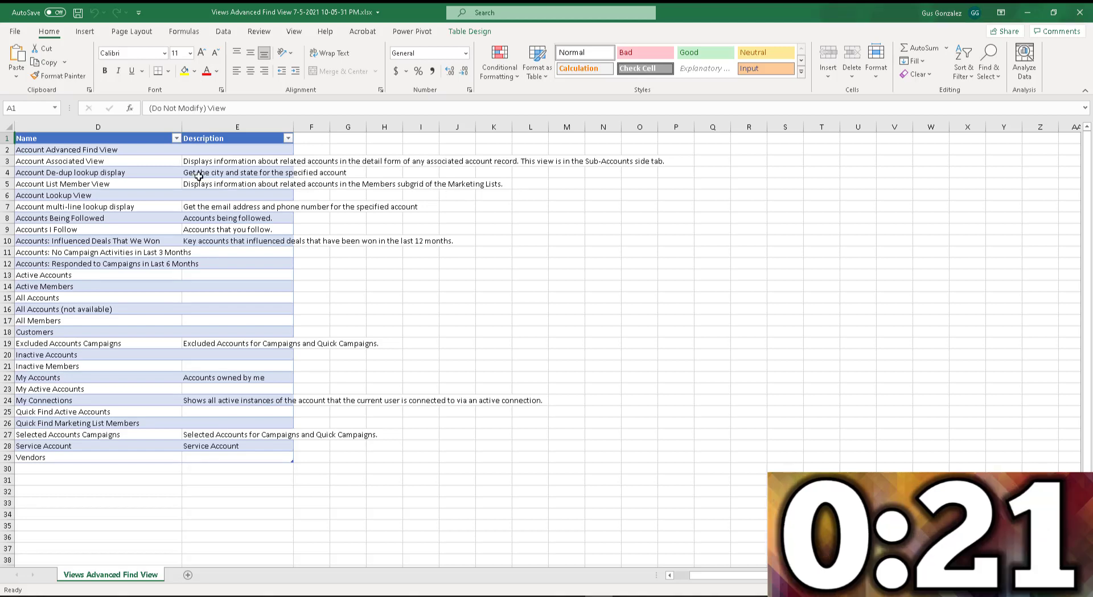
# Select the first view names and descriptions in the exported workbook
pyautogui.click(98, 149)
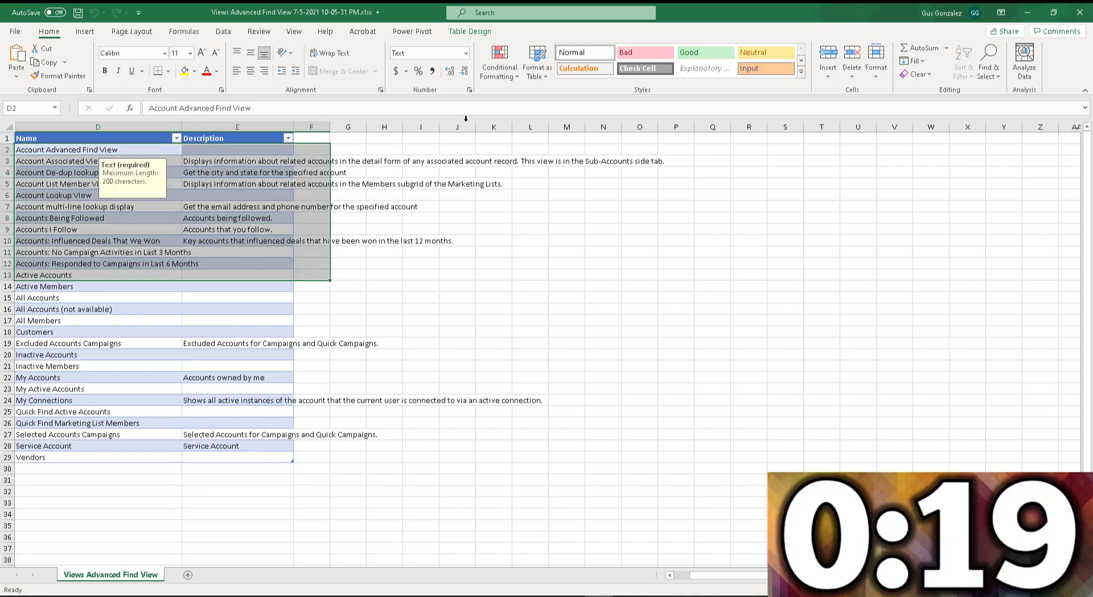